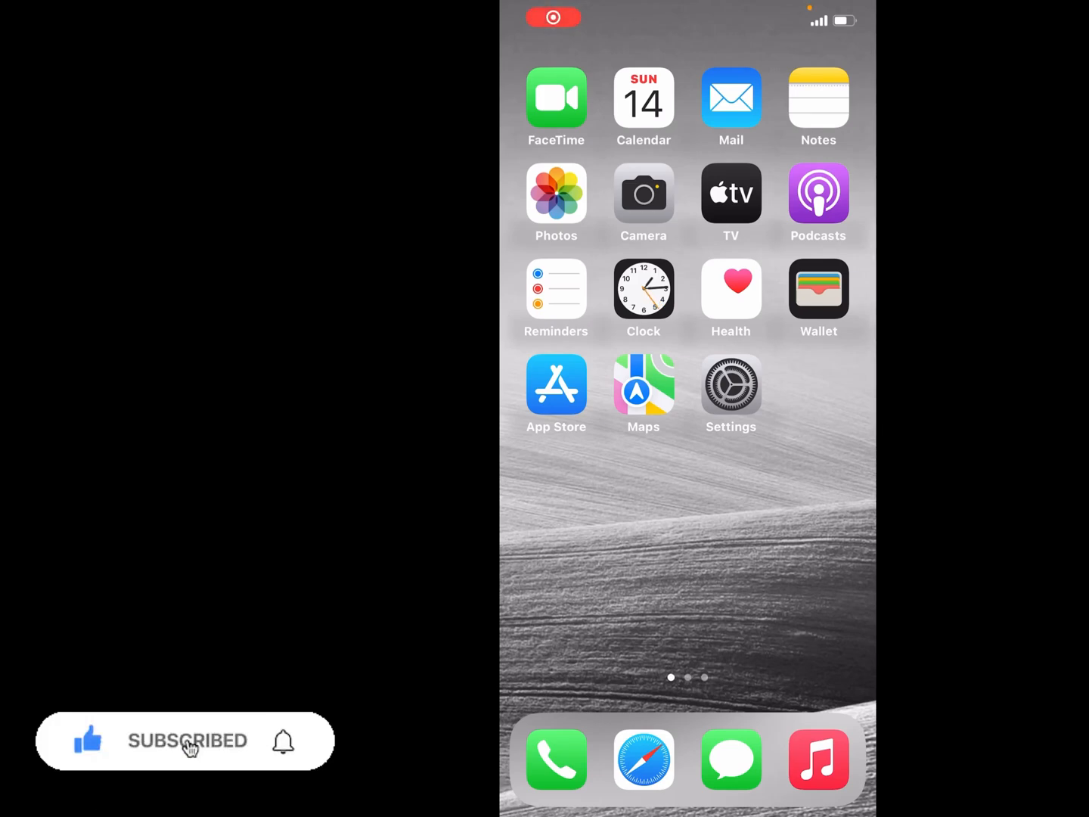
- Browse the home screen pages, landing on the third page with TikTok, WhatsApp and Gmail
{"action": "scroll", "scroll_direction": "left", "scroll_amount": 3}
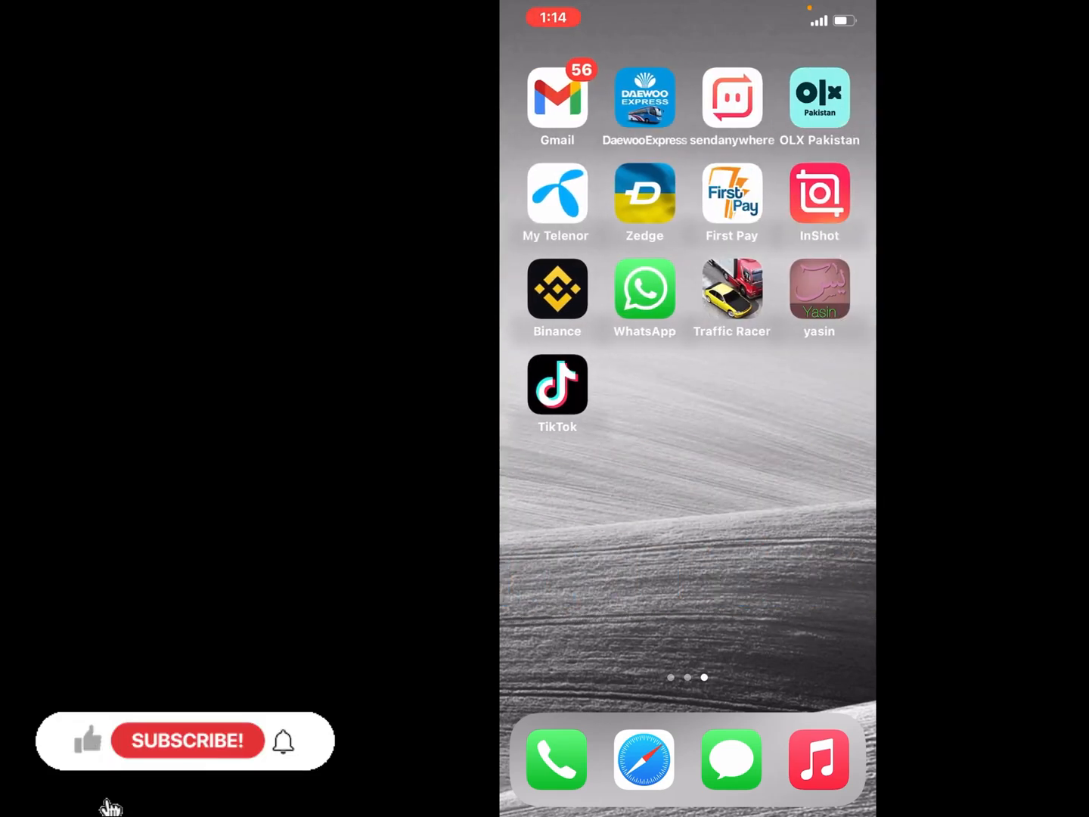
{"action": "scroll", "scroll_direction": "left", "scroll_amount": 3}
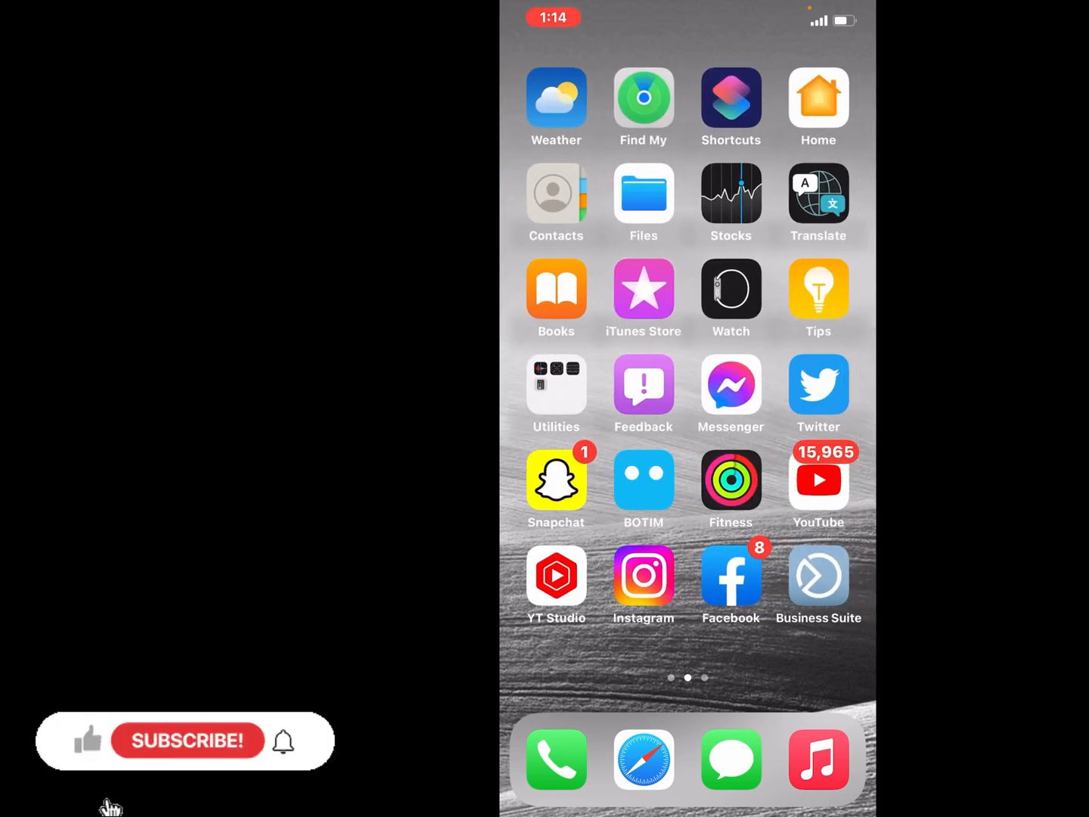
{"action": "left_click", "coordinate": [187, 739]}
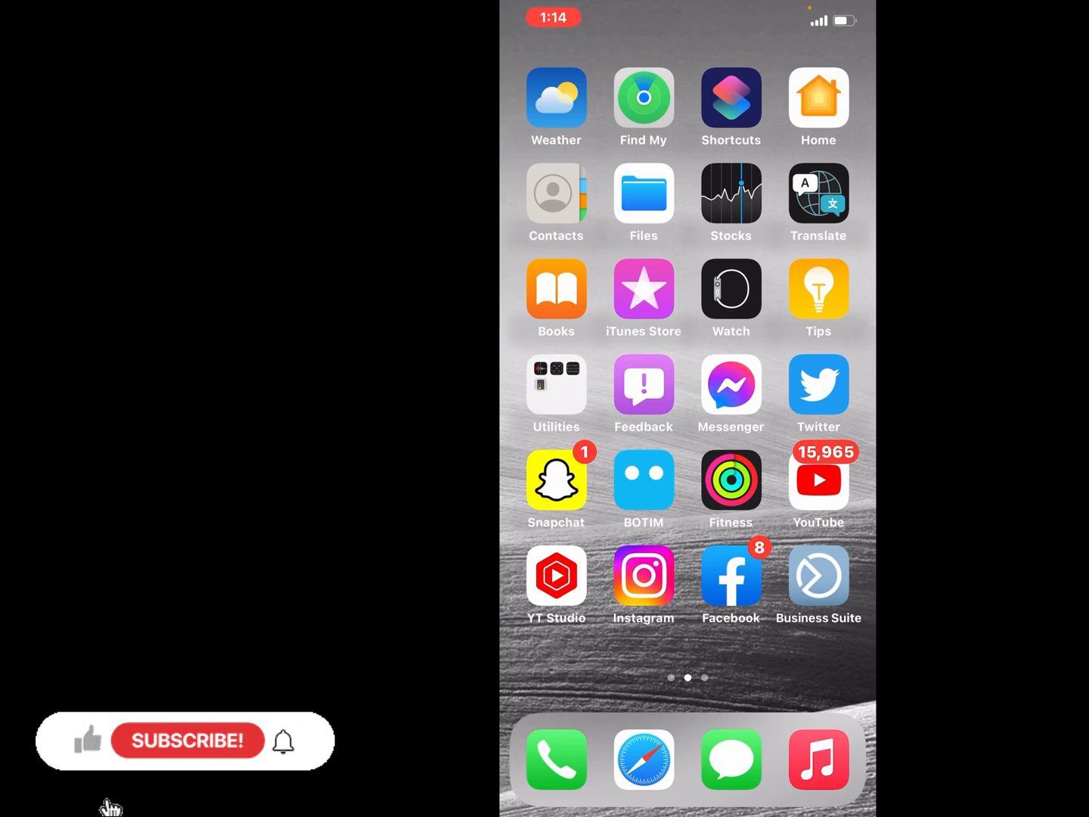
{"action": "left_click", "coordinate": [187, 739]}
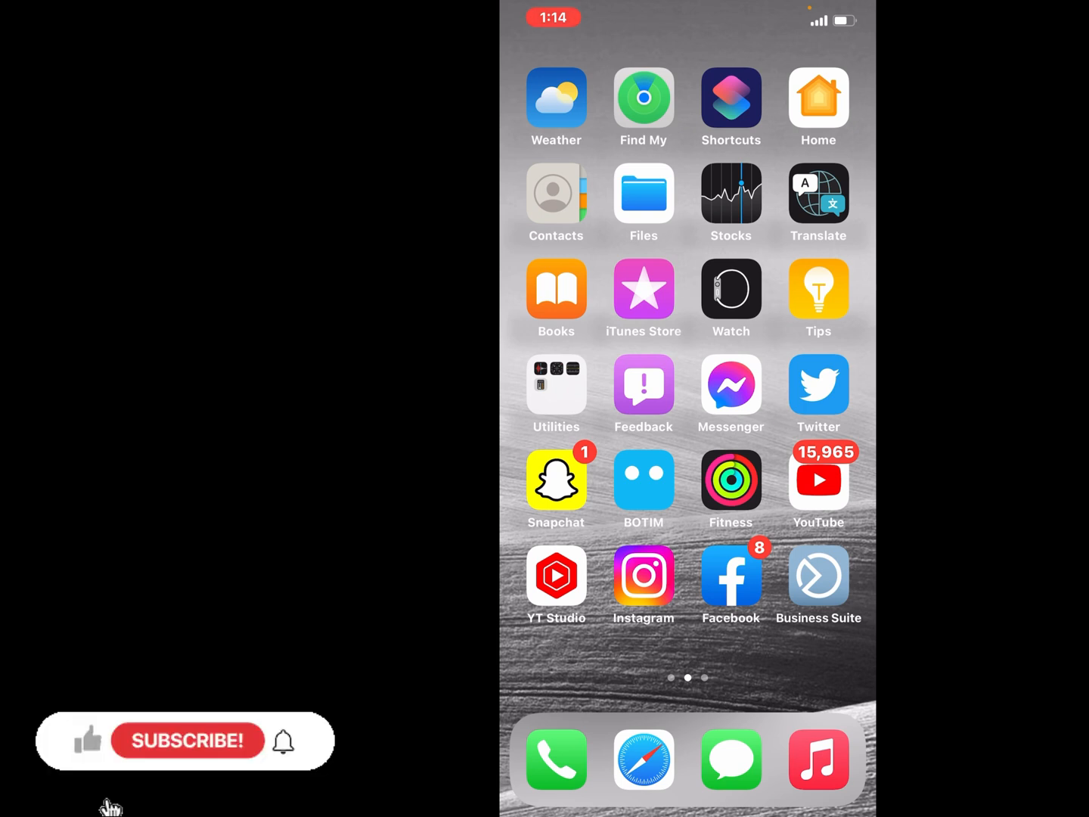
{"action": "left_click", "coordinate": [187, 740]}
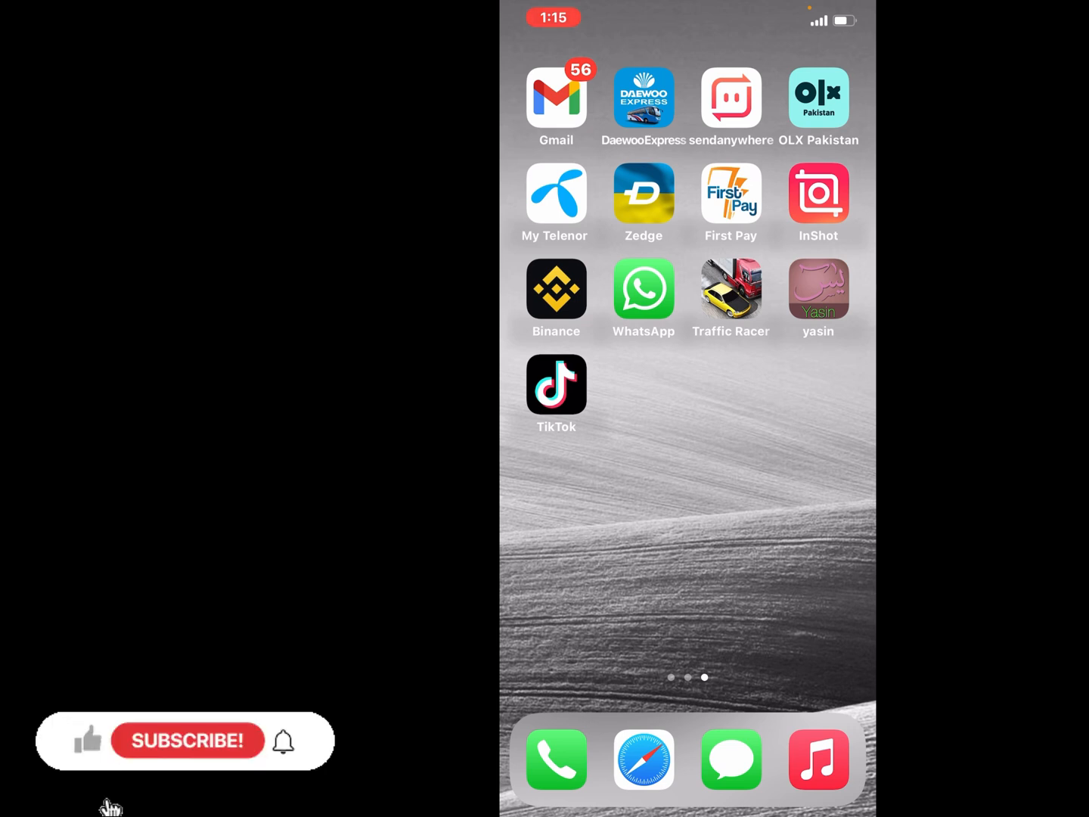
- Switch Mobile Data on from Control Centre and dismiss it back to the home screen
{"action": "left_click", "coordinate": [188, 740]}
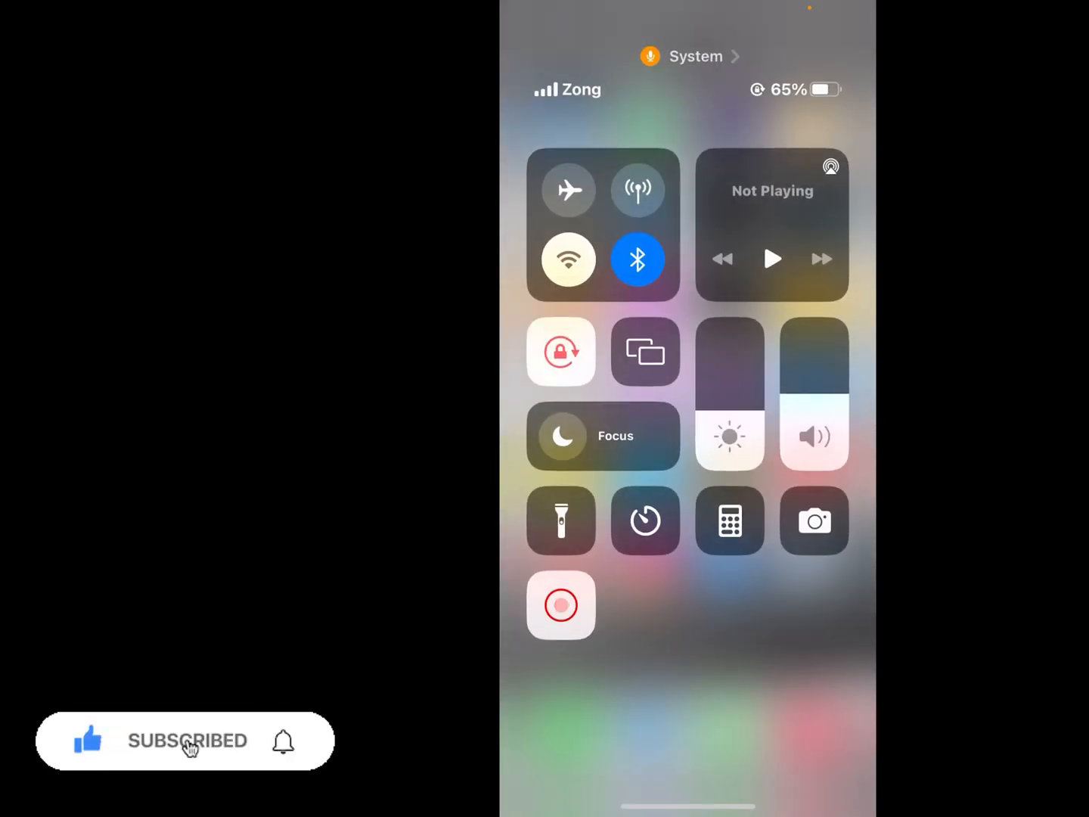
{"action": "left_click", "coordinate": [638, 189]}
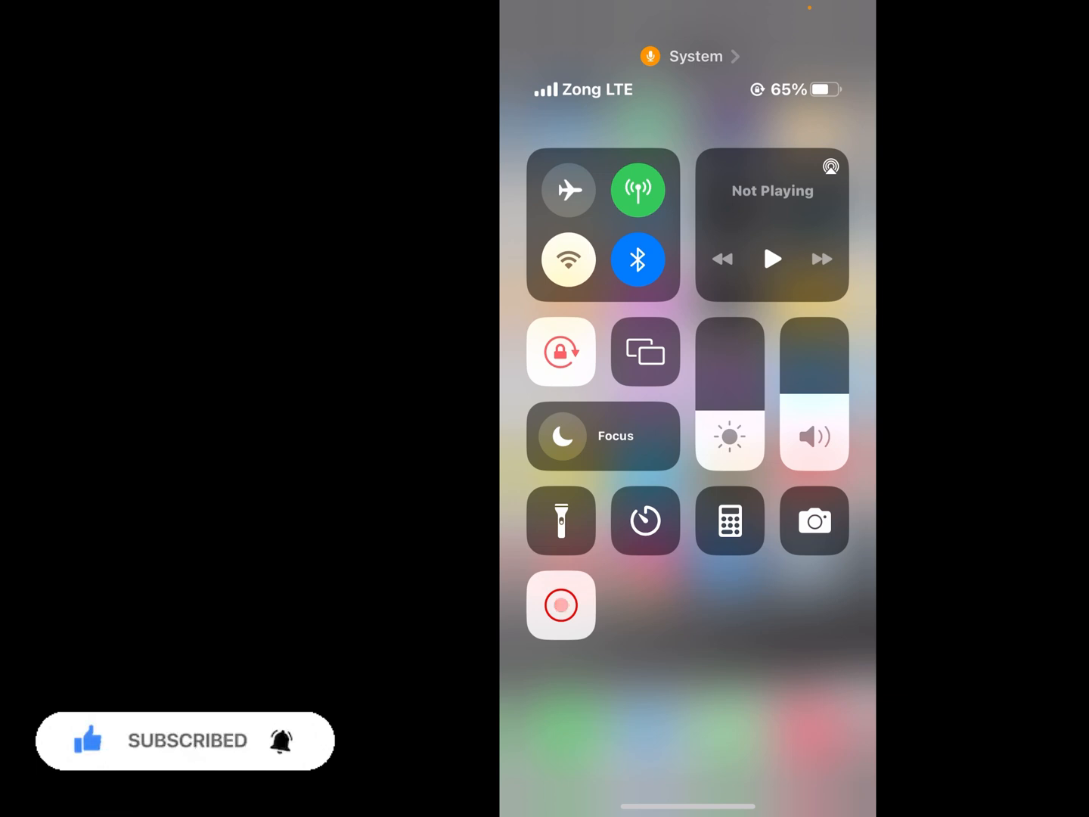
{"action": "left_click", "coordinate": [569, 260]}
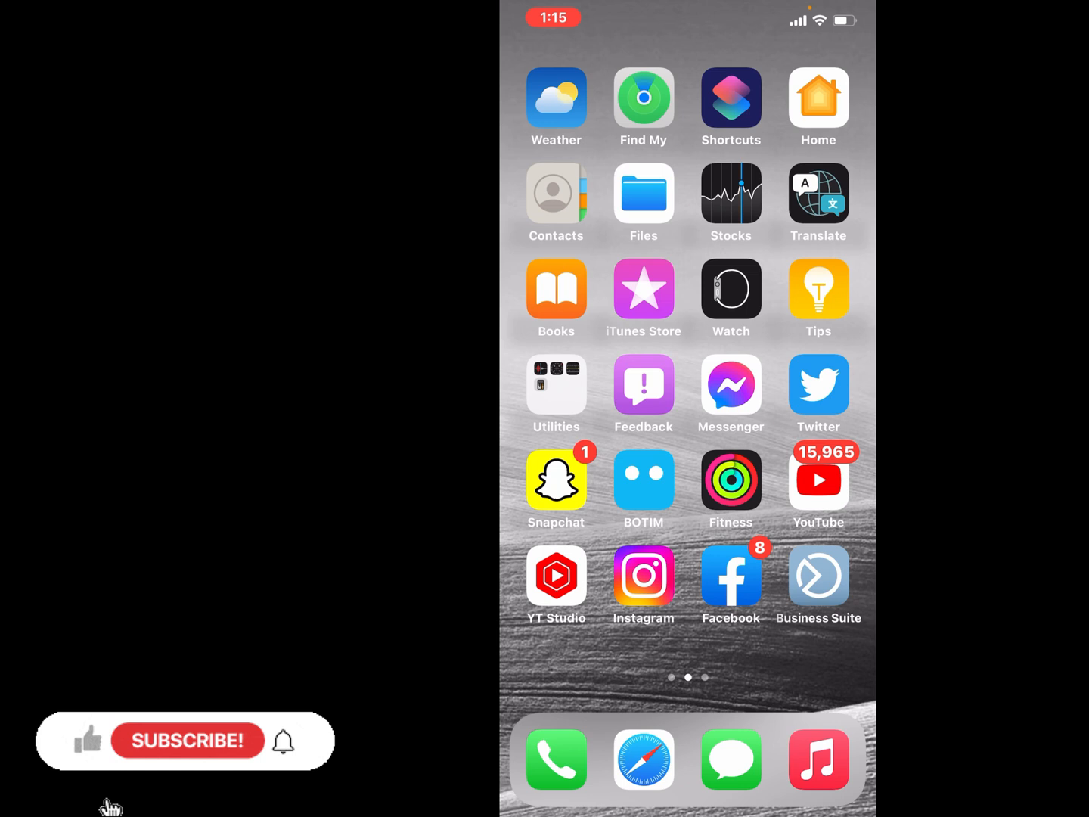
{"action": "left_click", "coordinate": [188, 740]}
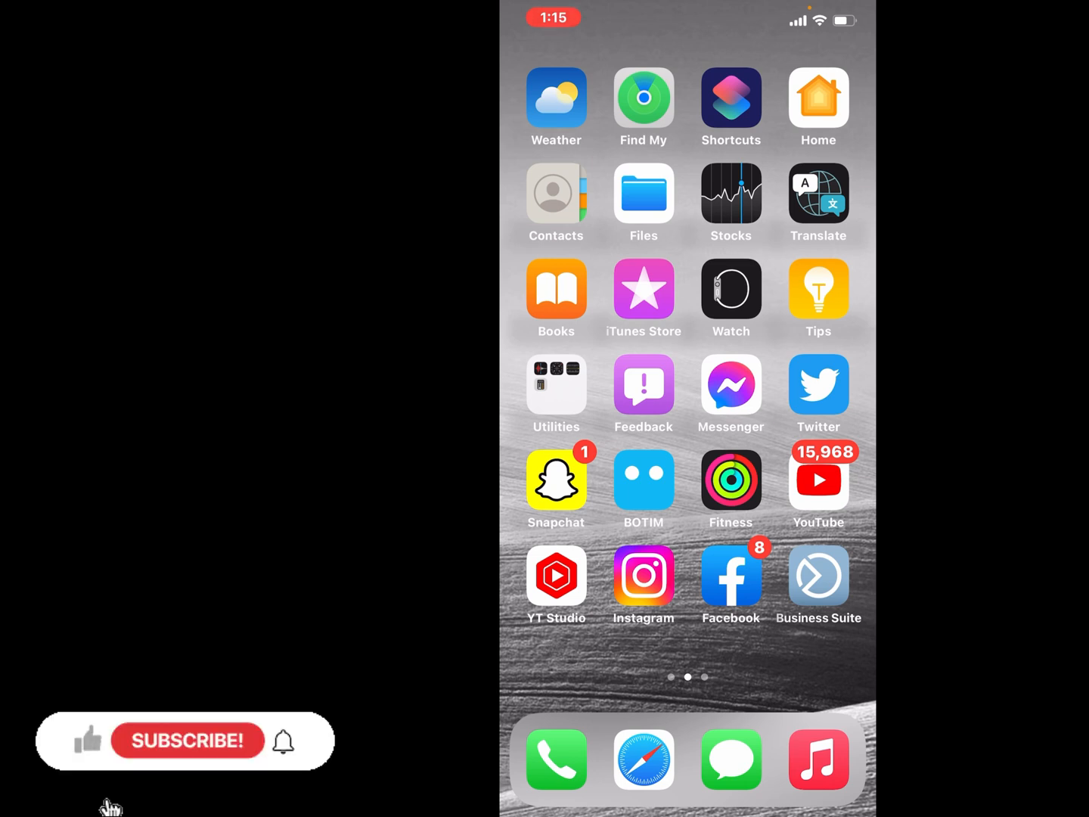
{"action": "left_click", "coordinate": [187, 739]}
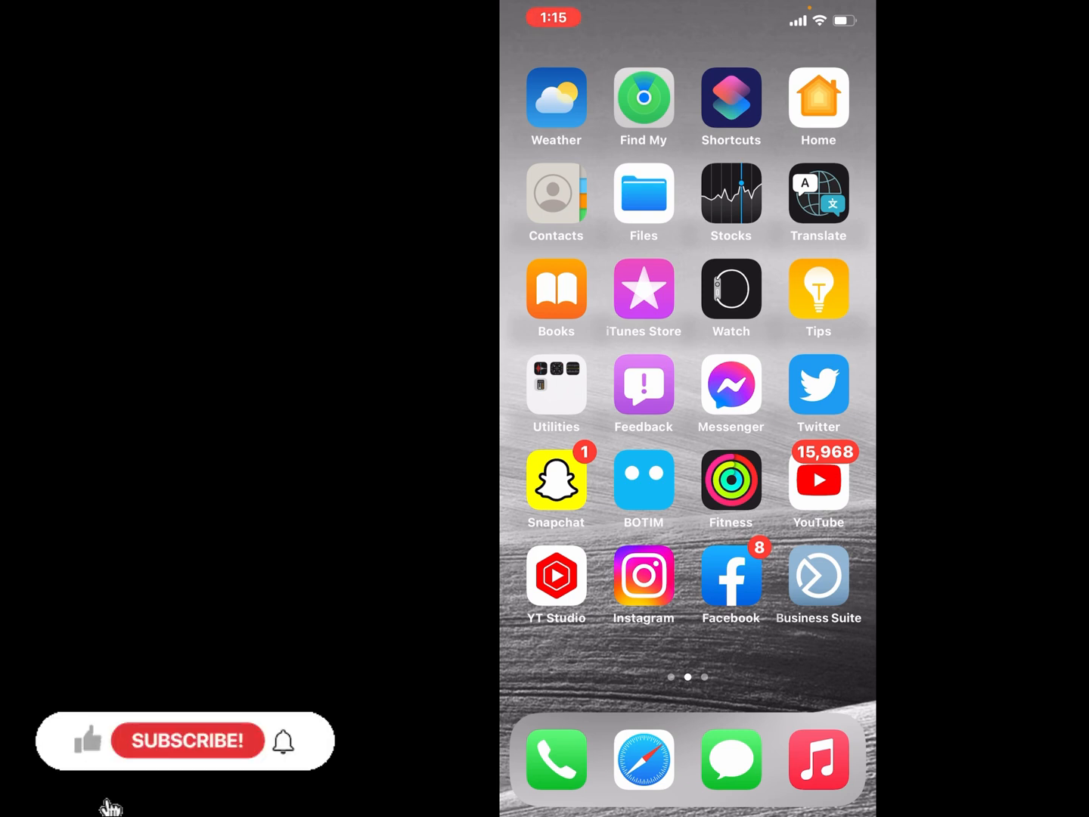
{"action": "left_click", "coordinate": [188, 741]}
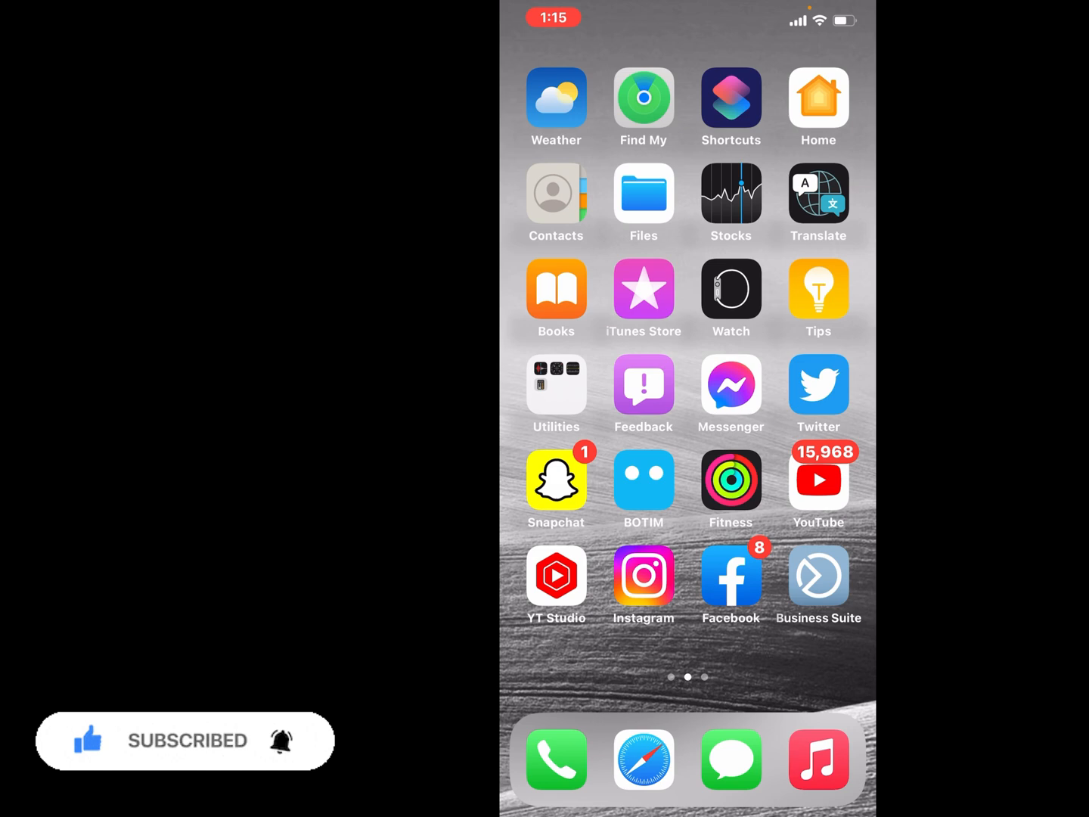
{"action": "scroll", "scroll_direction": "left", "scroll_amount": 3}
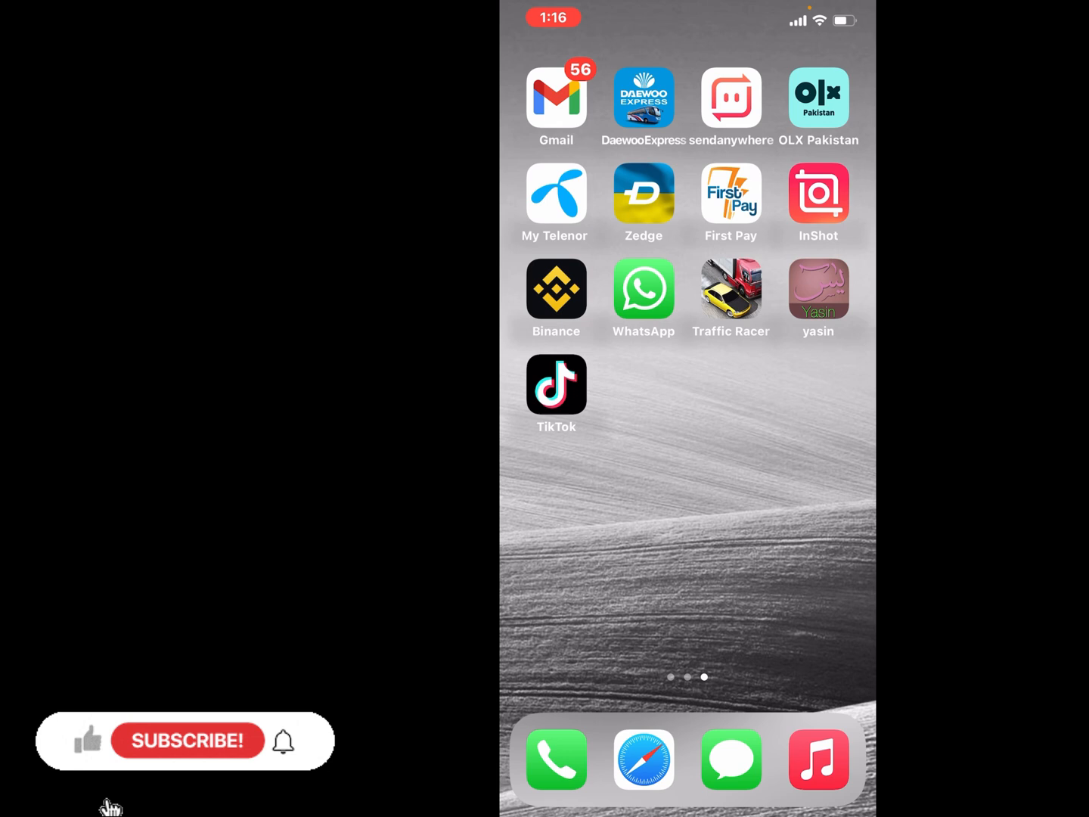
{"action": "left_click", "coordinate": [188, 740]}
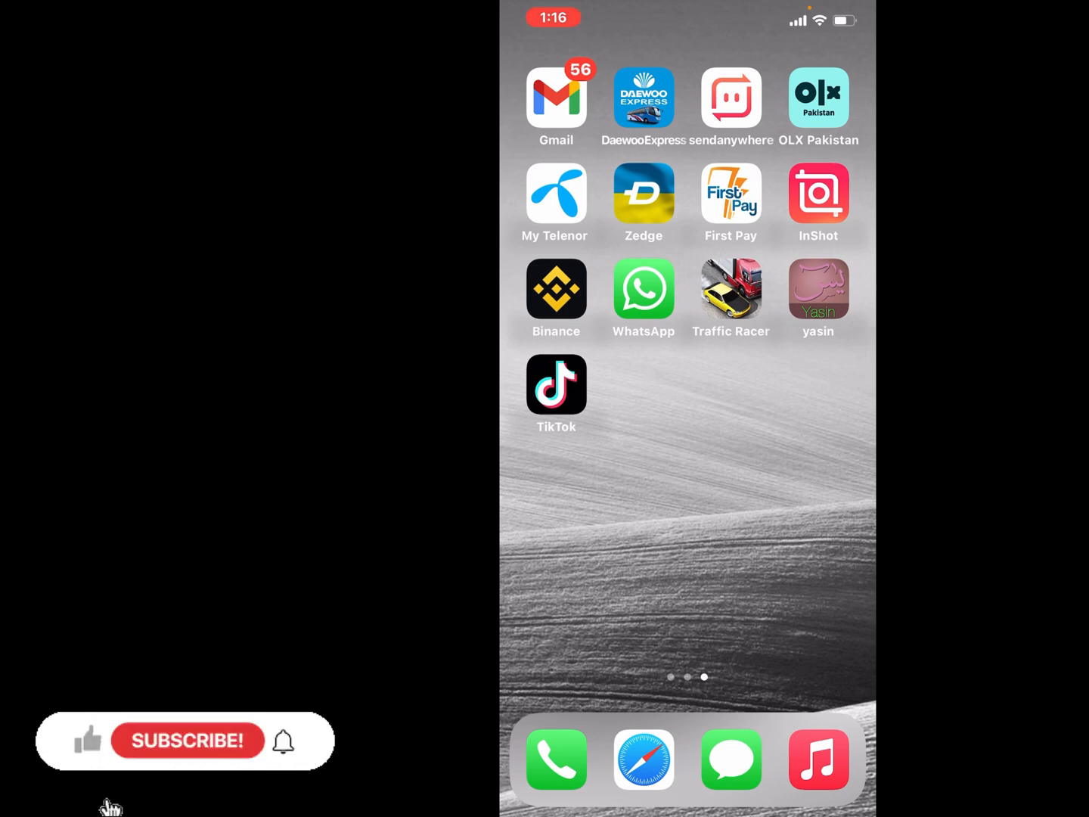
{"action": "left_click", "coordinate": [188, 740]}
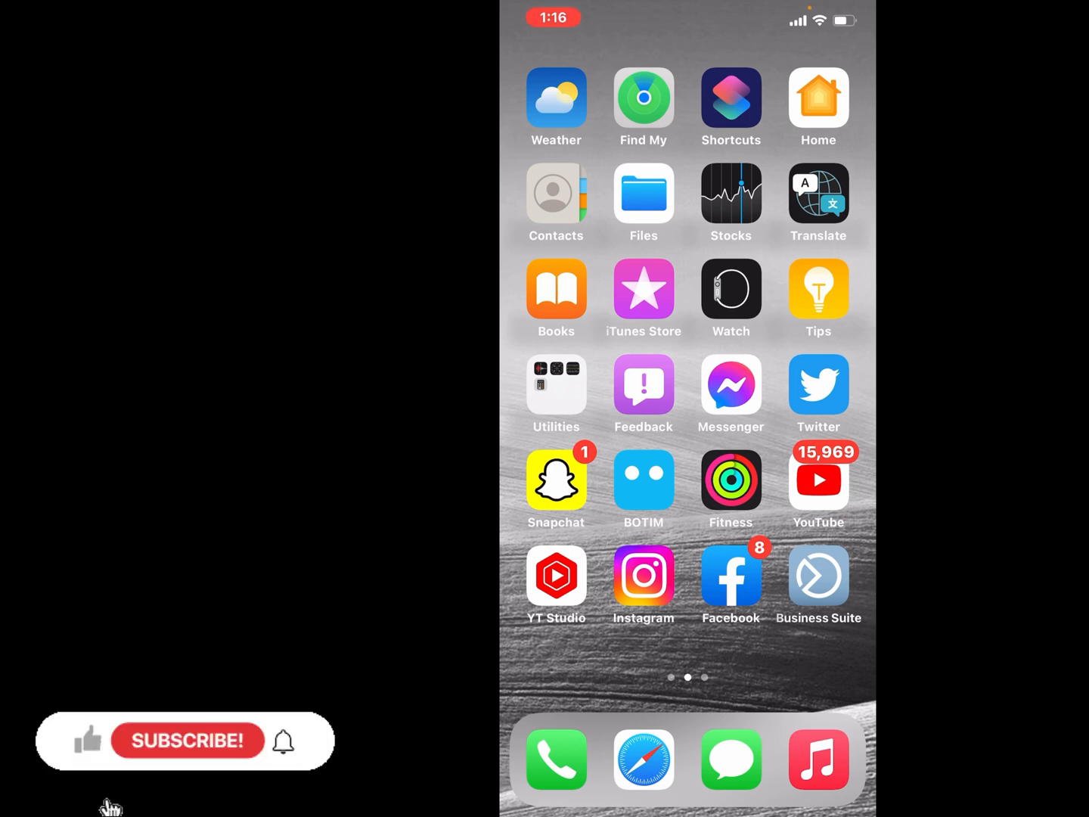
{"action": "left_click", "coordinate": [187, 740]}
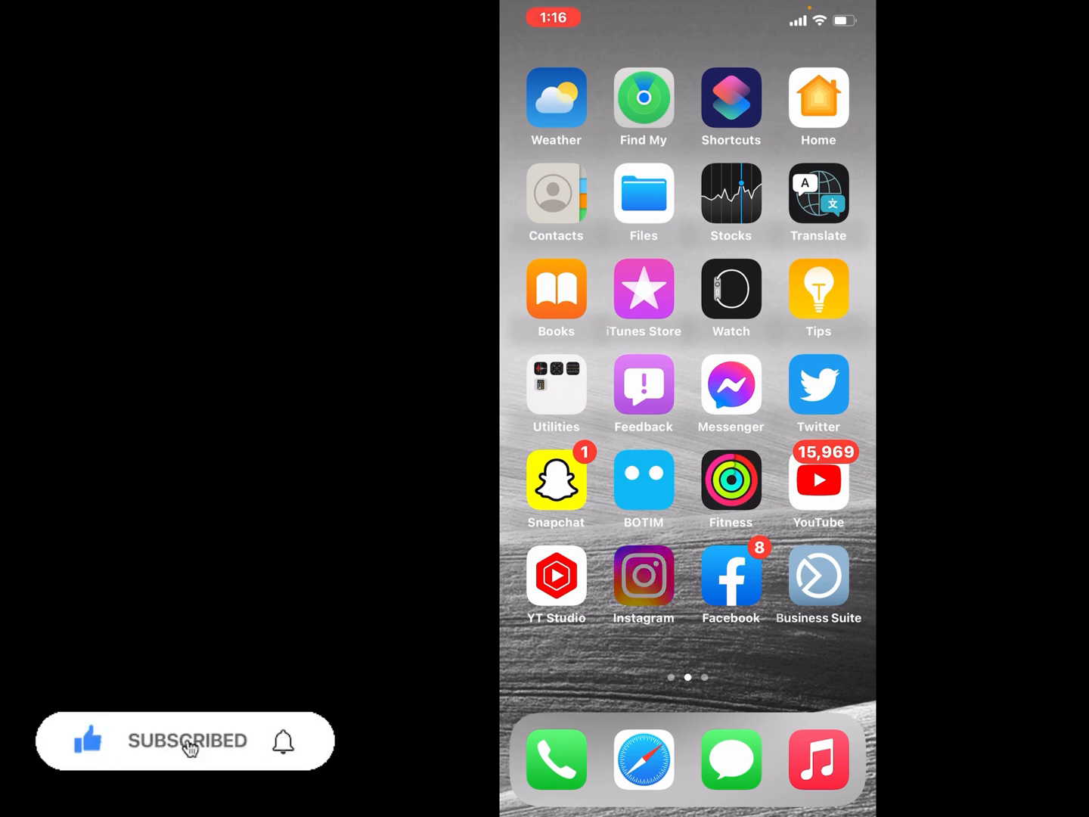
- Clear Safari's history and website data, confirming and answering the close-tabs prompt
{"action": "scroll", "scroll_direction": "left", "scroll_amount": 3}
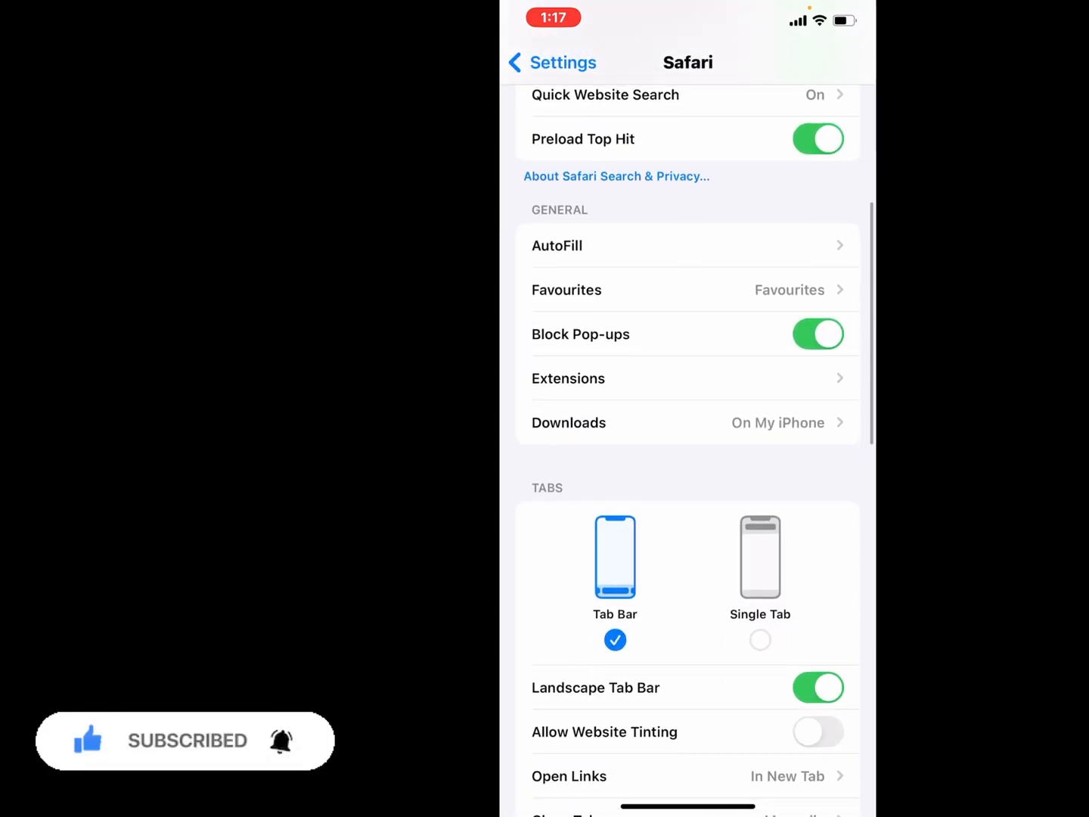
{"action": "scroll", "scroll_direction": "down", "scroll_amount": 3}
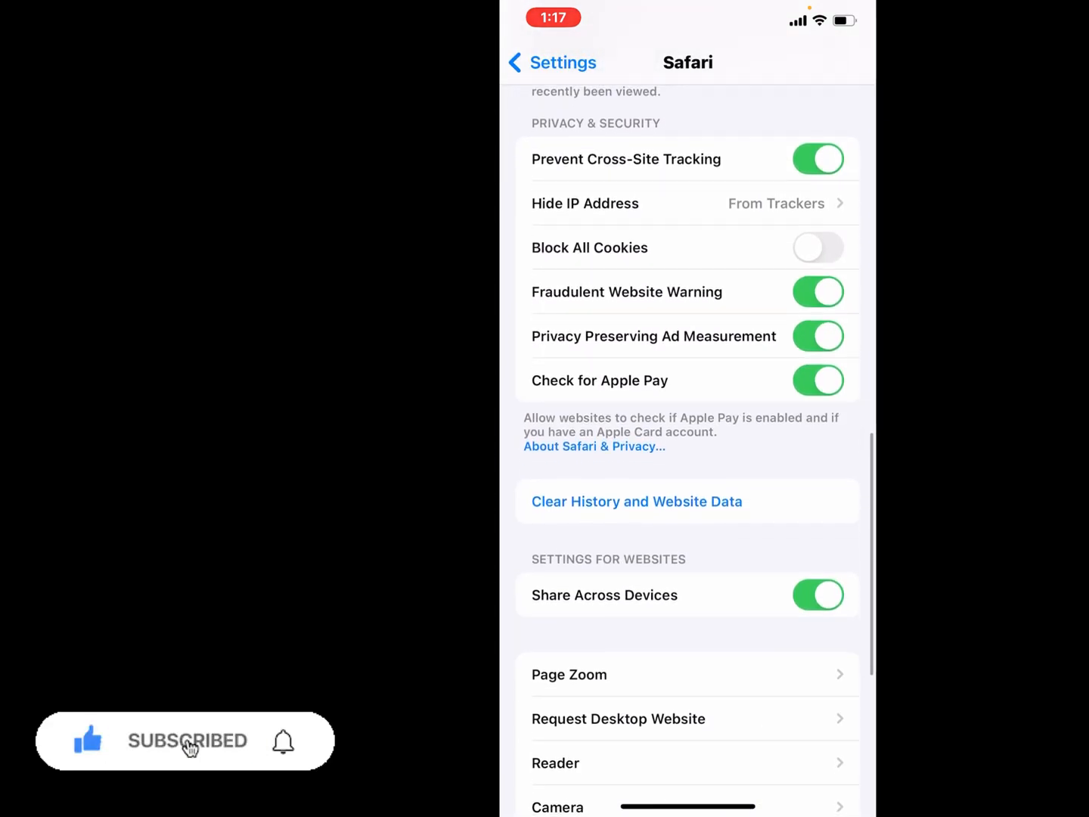
{"action": "left_click", "coordinate": [636, 501]}
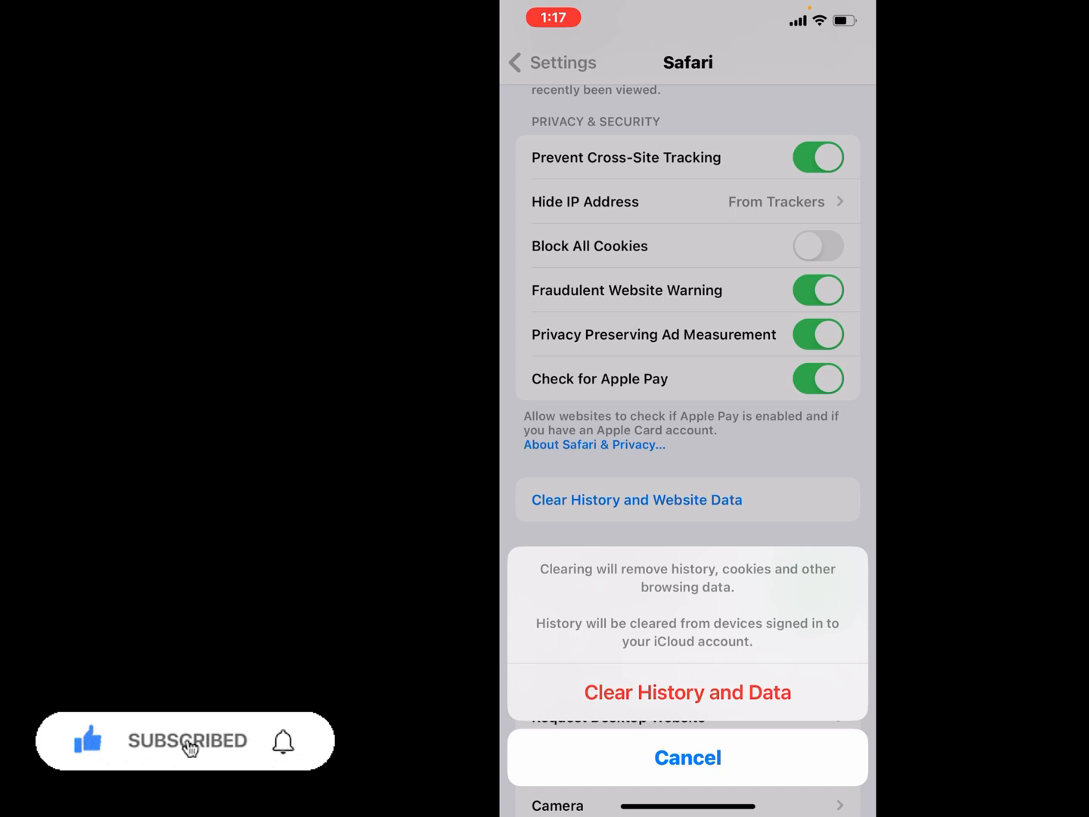
{"action": "left_click", "coordinate": [687, 693]}
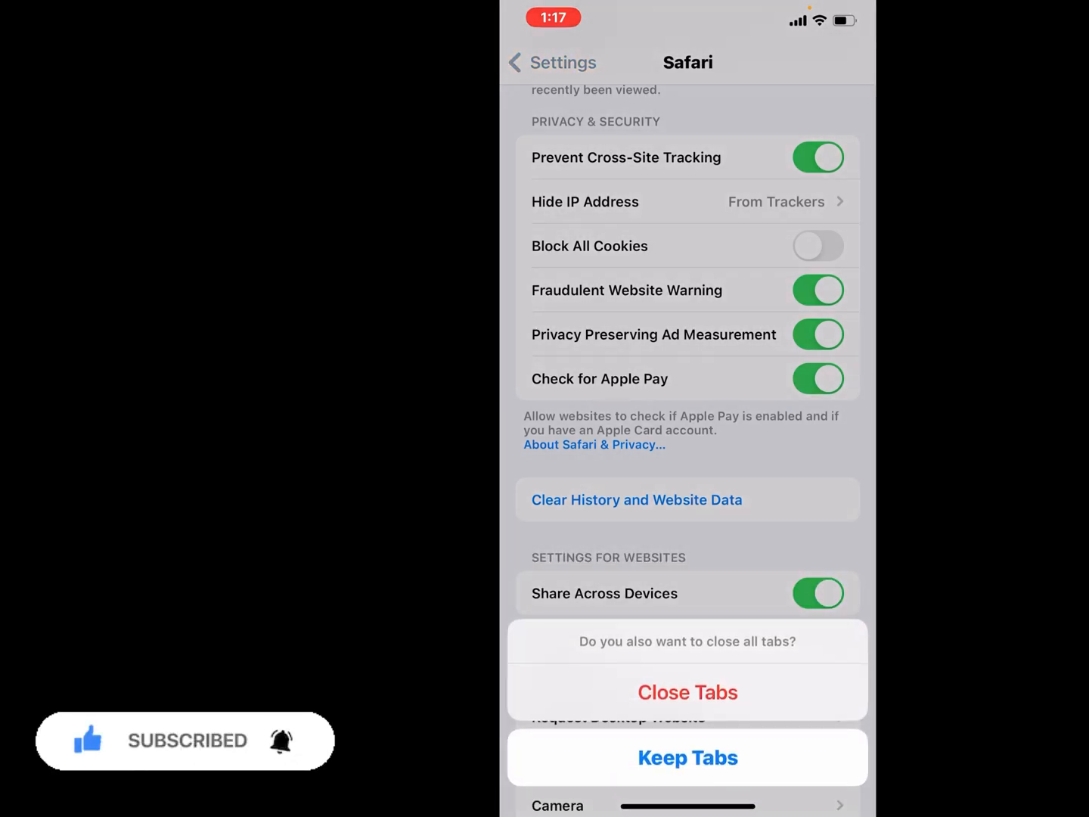
{"action": "left_click", "coordinate": [686, 756]}
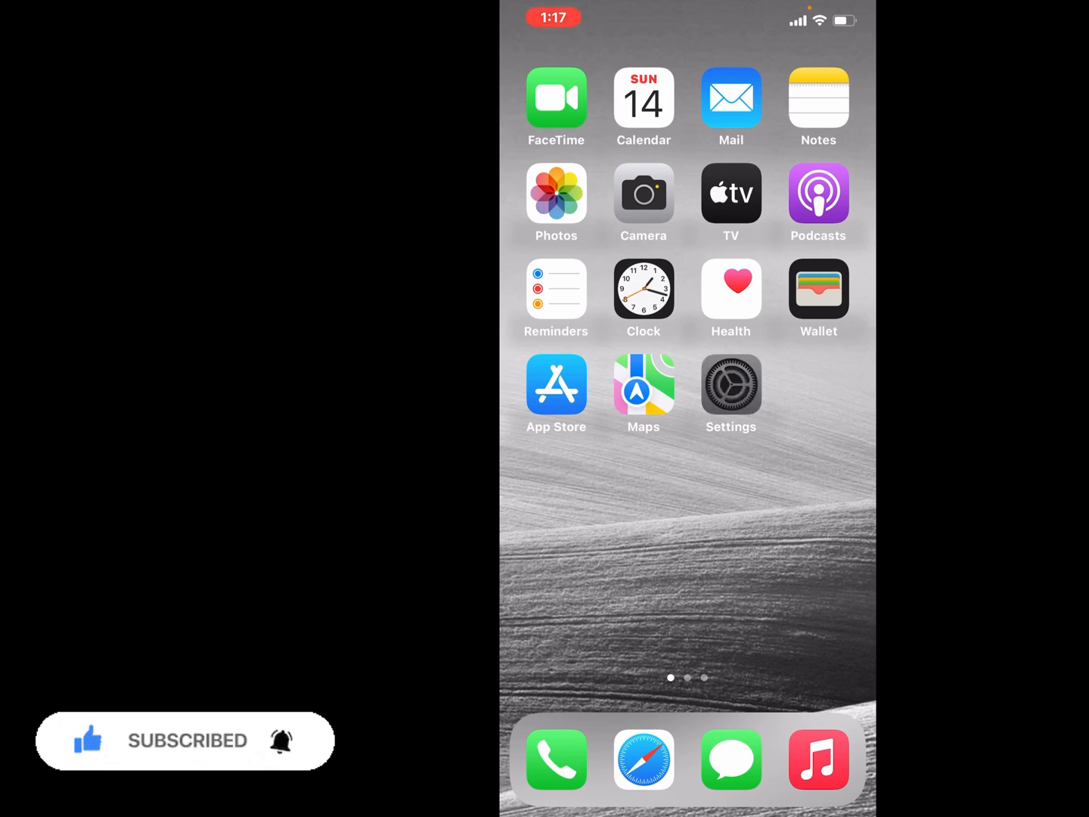
- Check Software Update under General, confirm iOS 16.0 is current, and return Home
{"action": "left_click", "coordinate": [731, 386]}
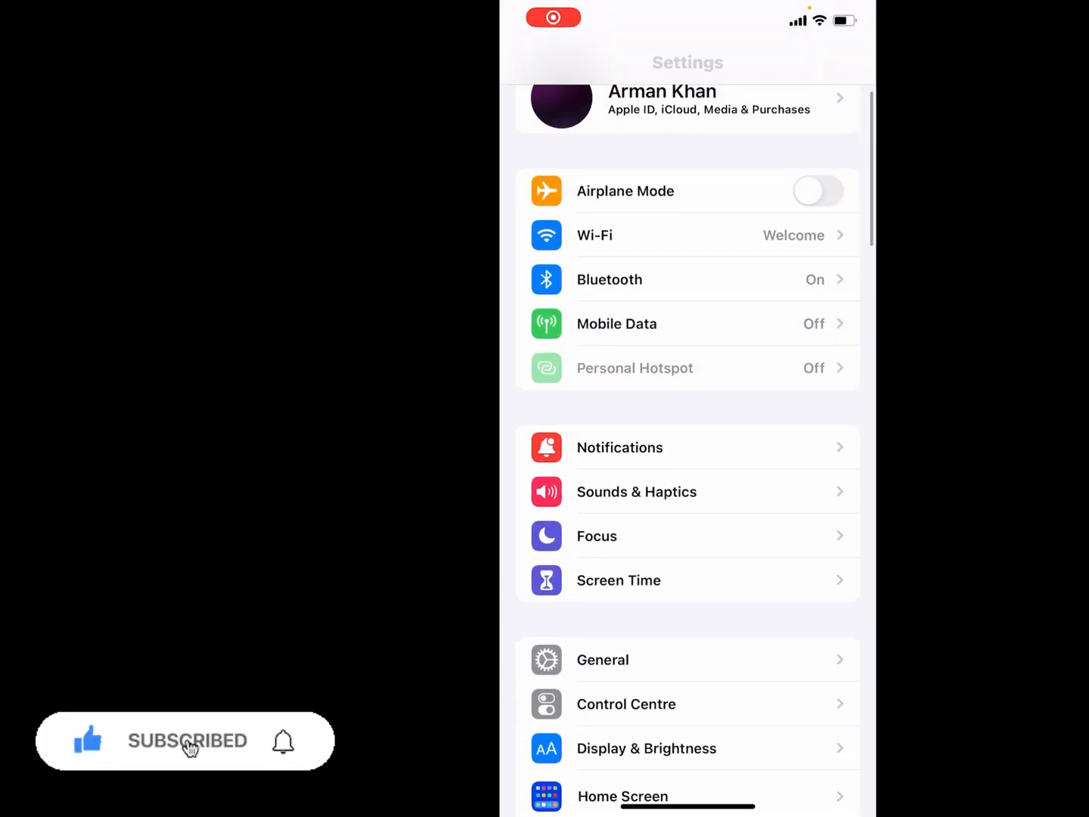
{"action": "left_click", "coordinate": [602, 659]}
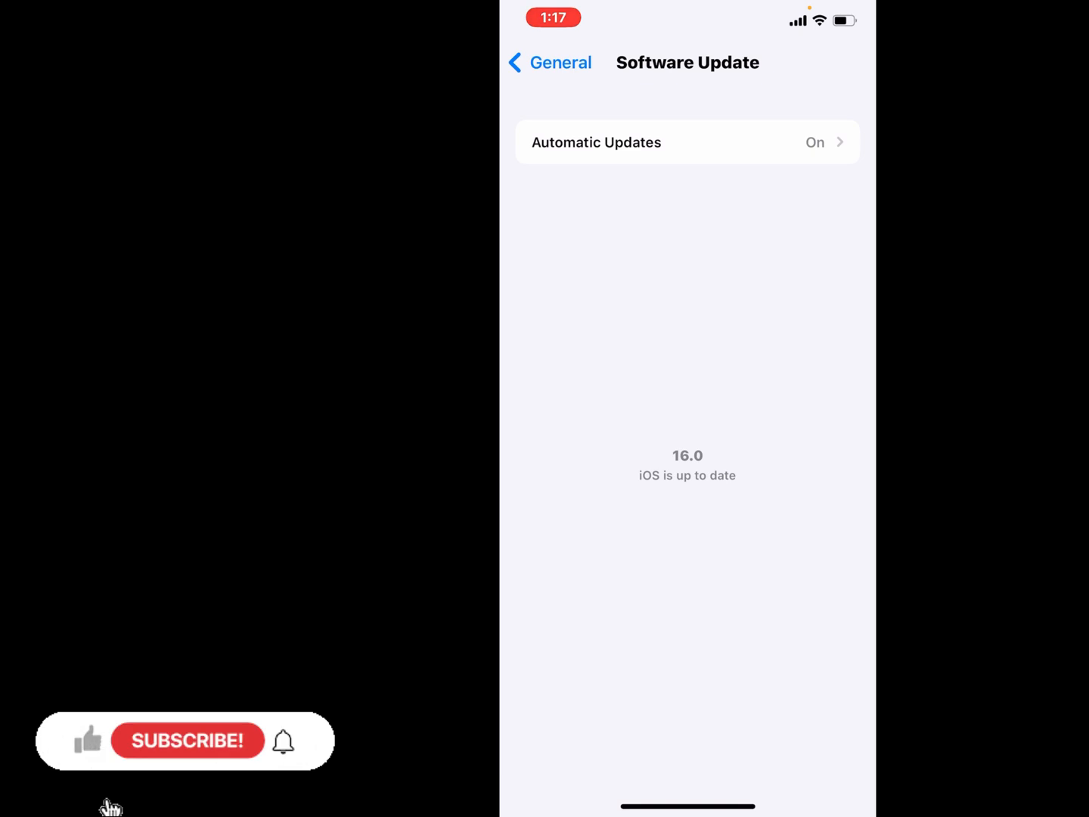
{"action": "left_click", "coordinate": [187, 740]}
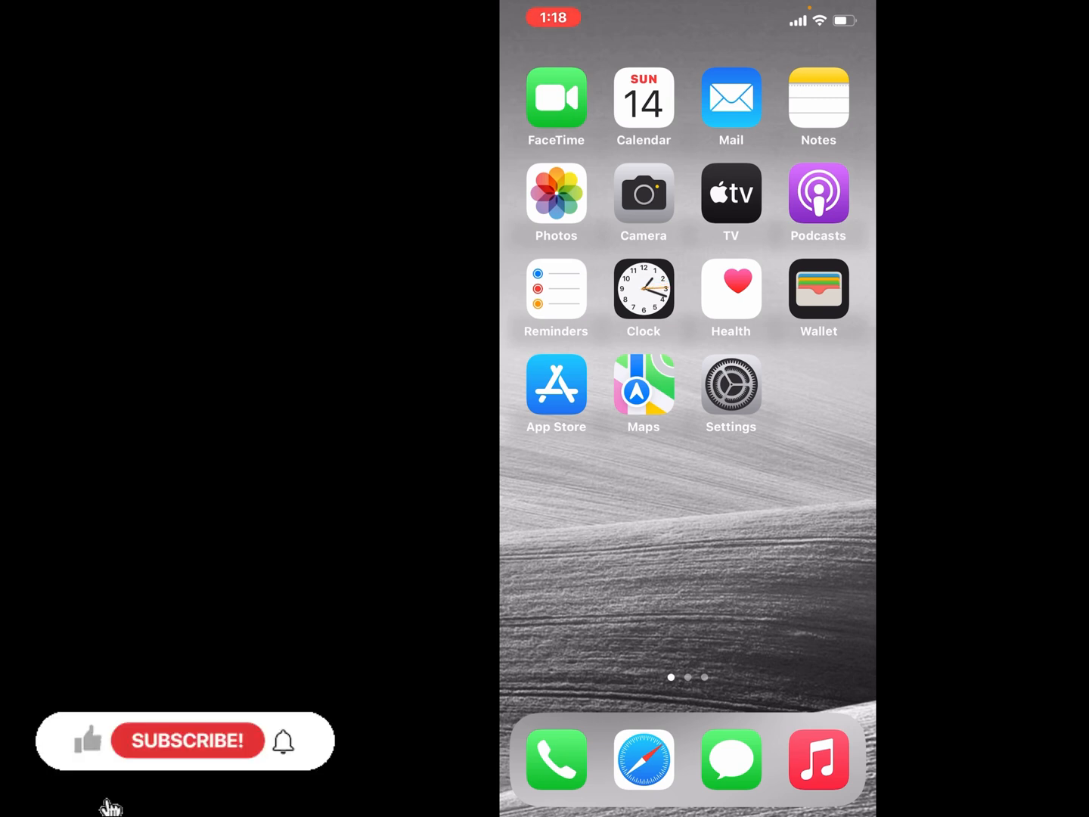
- Choose Reset All Settings from the reset options and confirm it, keeping data and media
{"action": "left_click", "coordinate": [731, 381]}
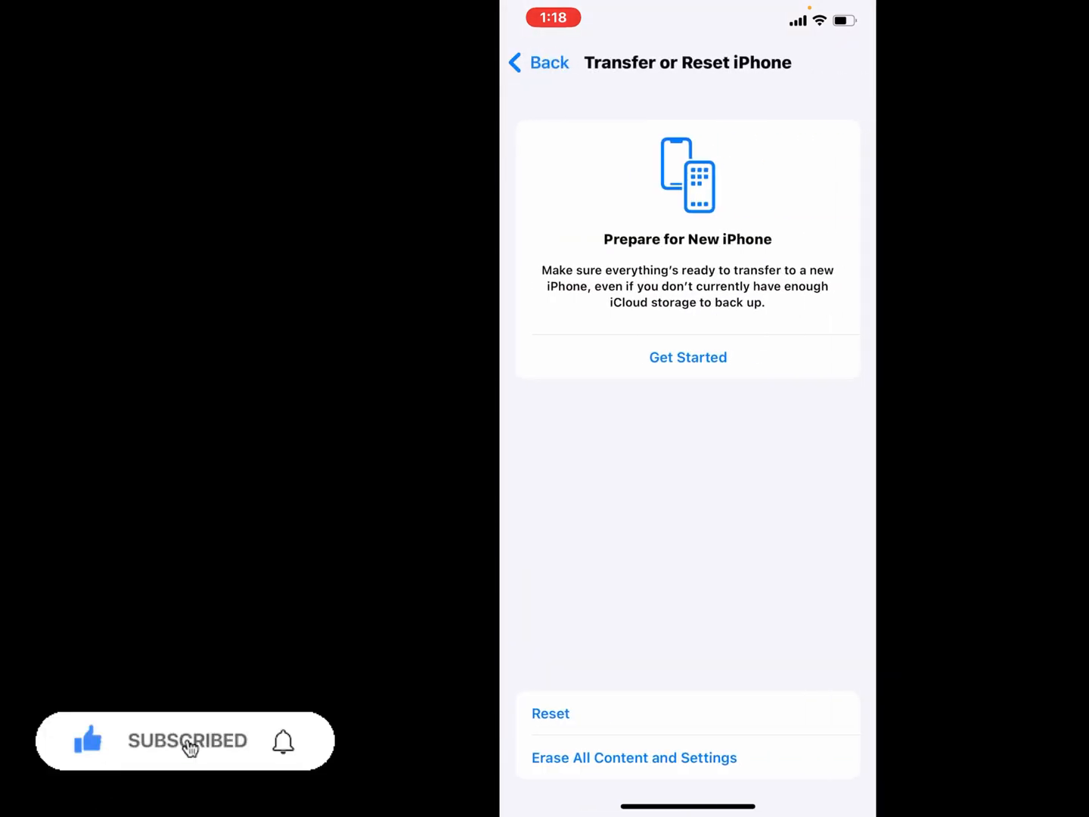
{"action": "left_click", "coordinate": [550, 714]}
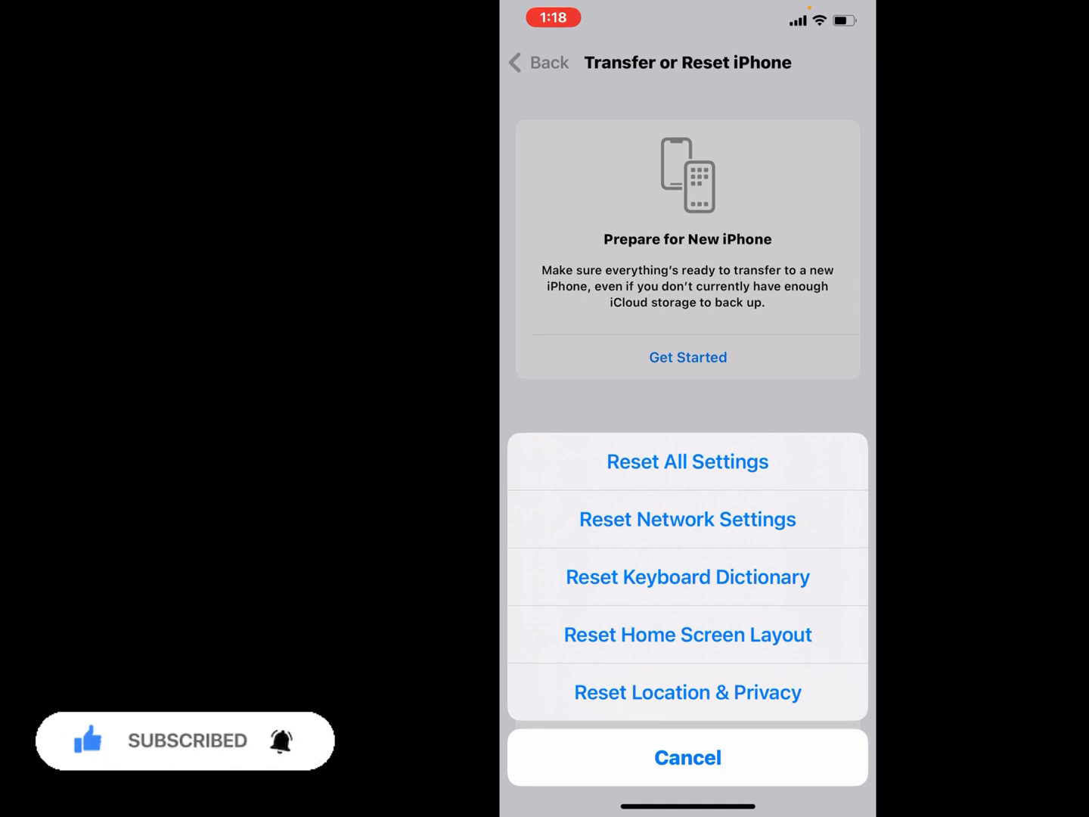
{"action": "left_click", "coordinate": [686, 461]}
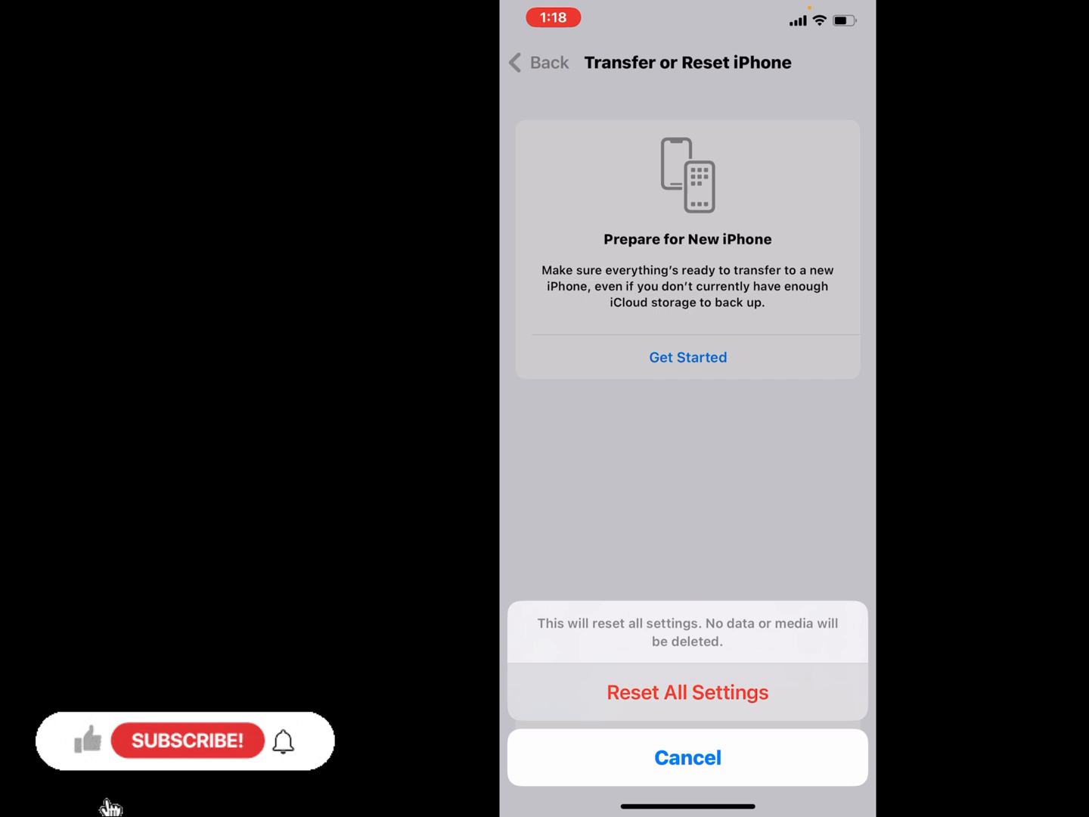
{"action": "left_click", "coordinate": [686, 692]}
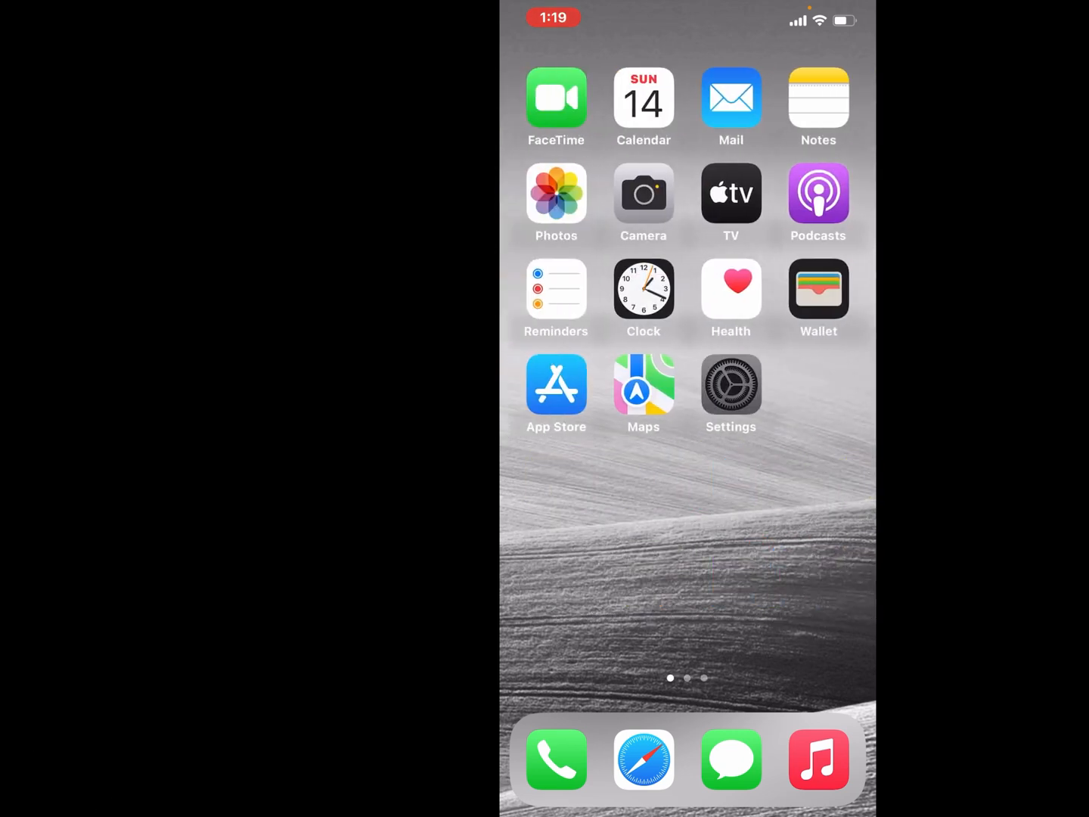
- Reach Erase This iPhone, back out with Not Now, and return to the third home page
{"action": "left_click", "coordinate": [730, 384]}
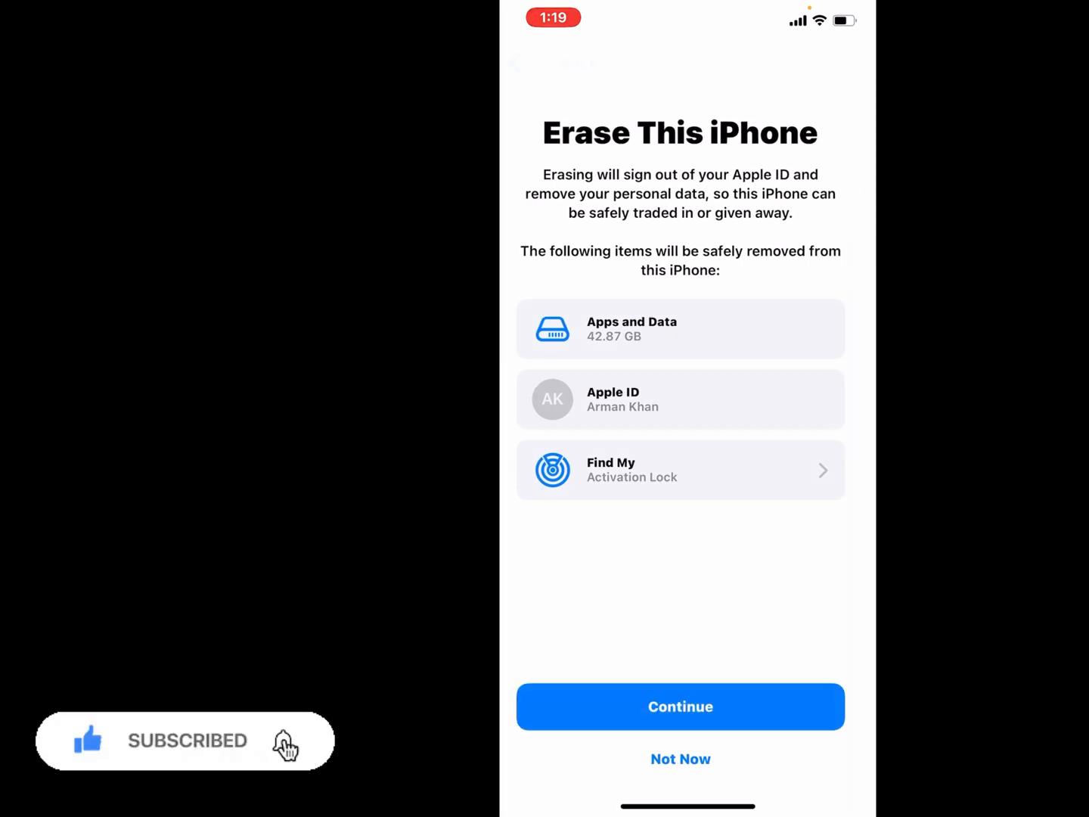
{"action": "left_click", "coordinate": [681, 707]}
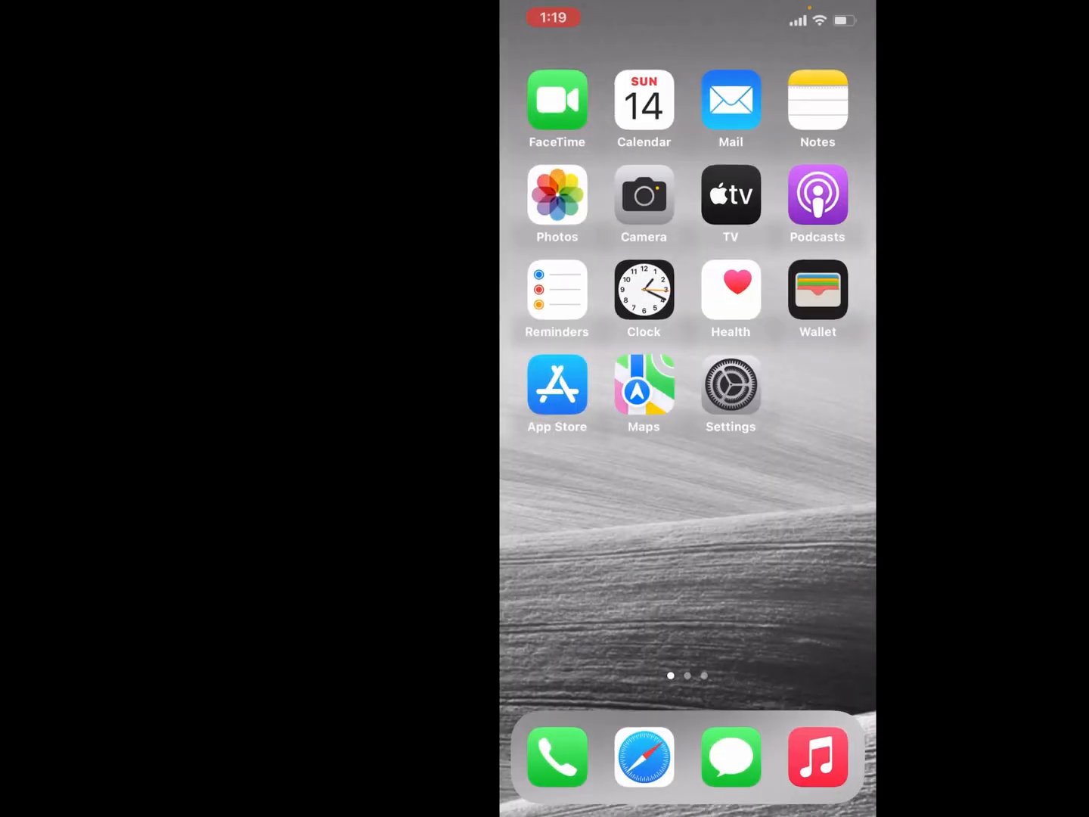
{"action": "scroll", "scroll_direction": "left", "scroll_amount": 3}
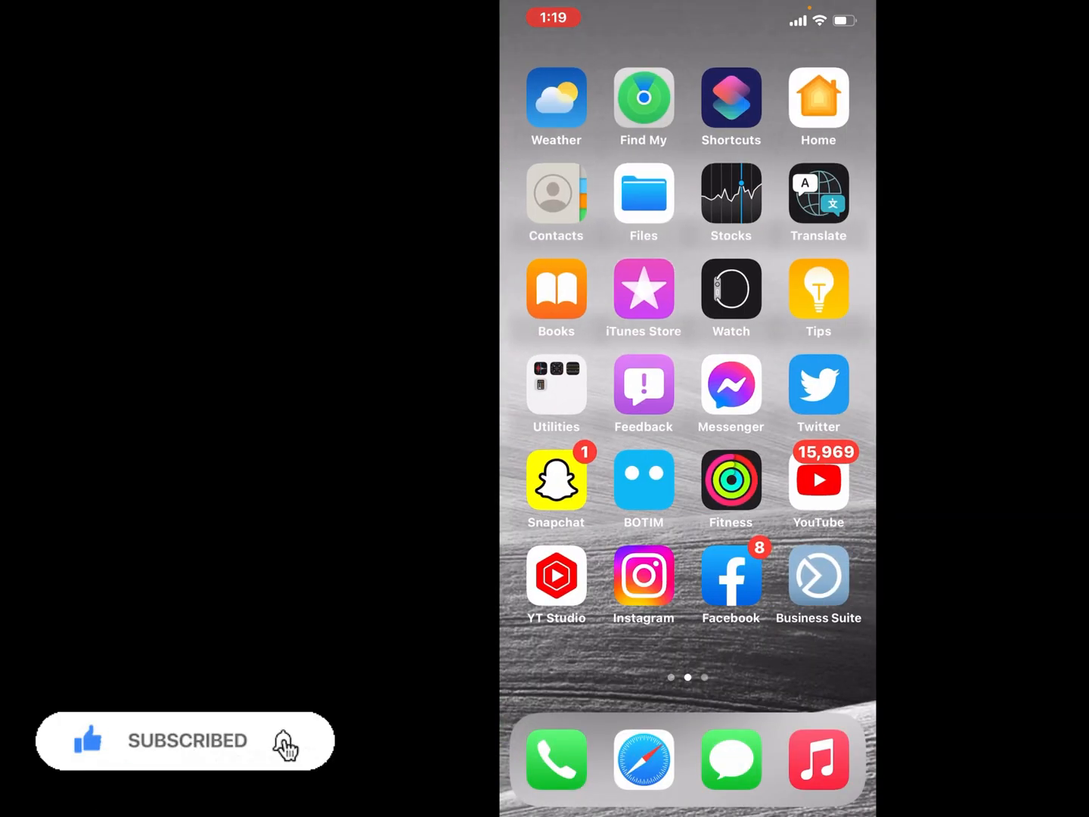
{"action": "scroll", "scroll_direction": "left", "scroll_amount": 3}
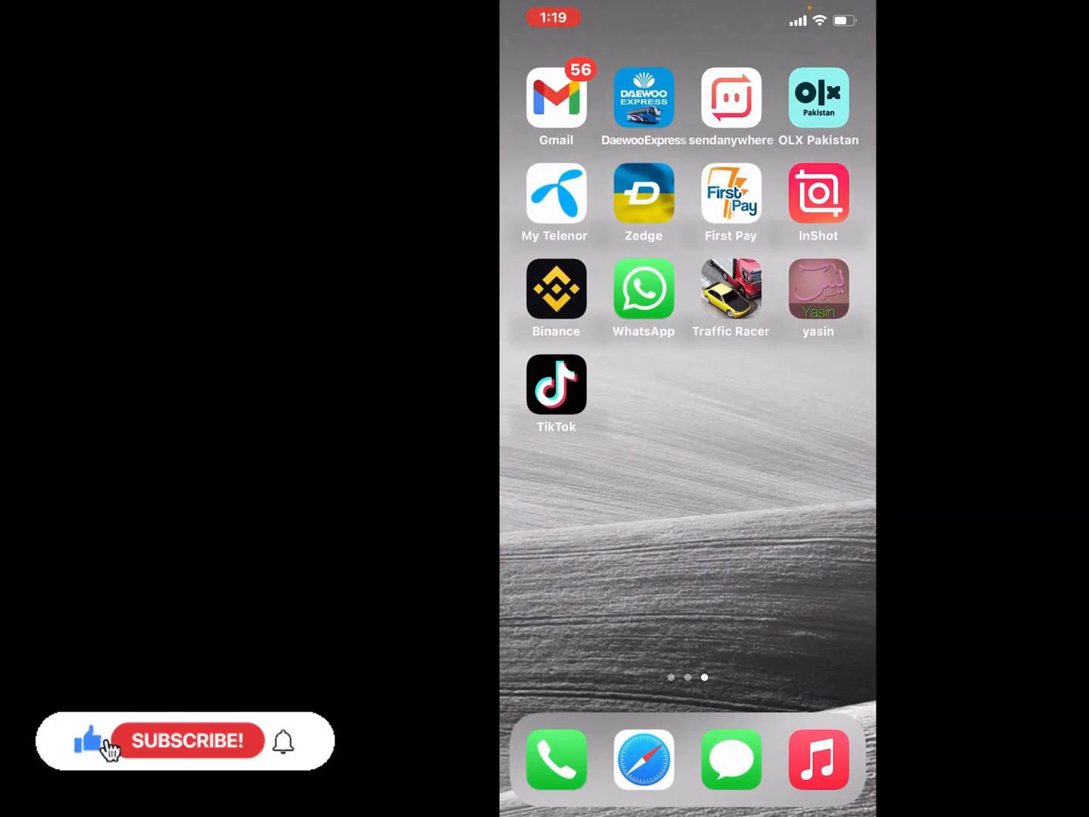